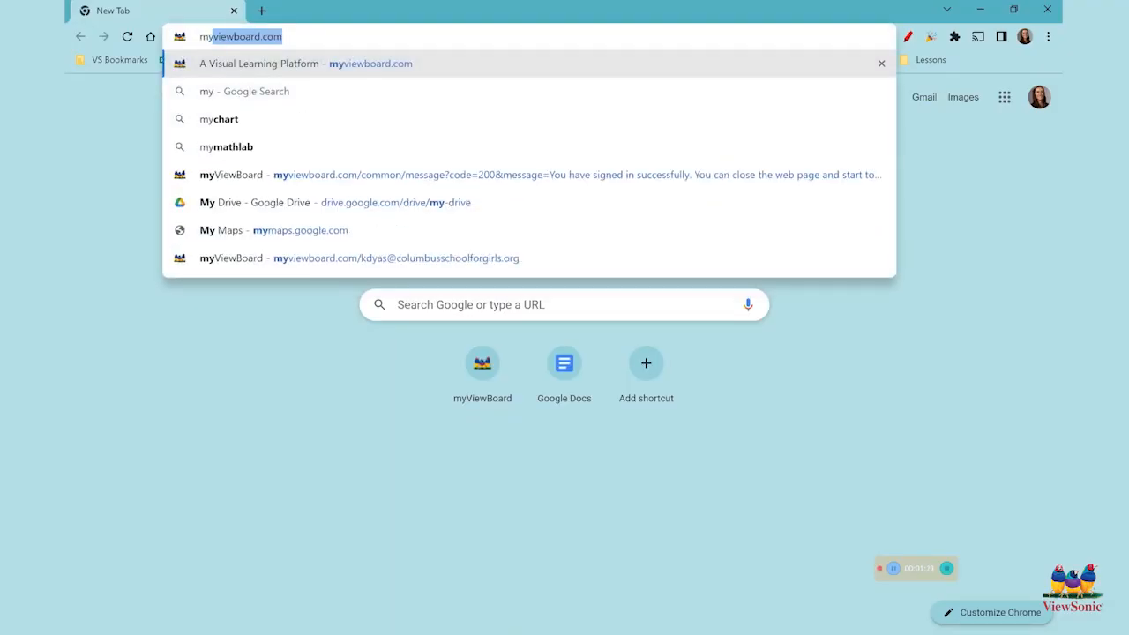
- Go to myviewboard.com in Chrome and open the Sign in page
left_click(304, 62)
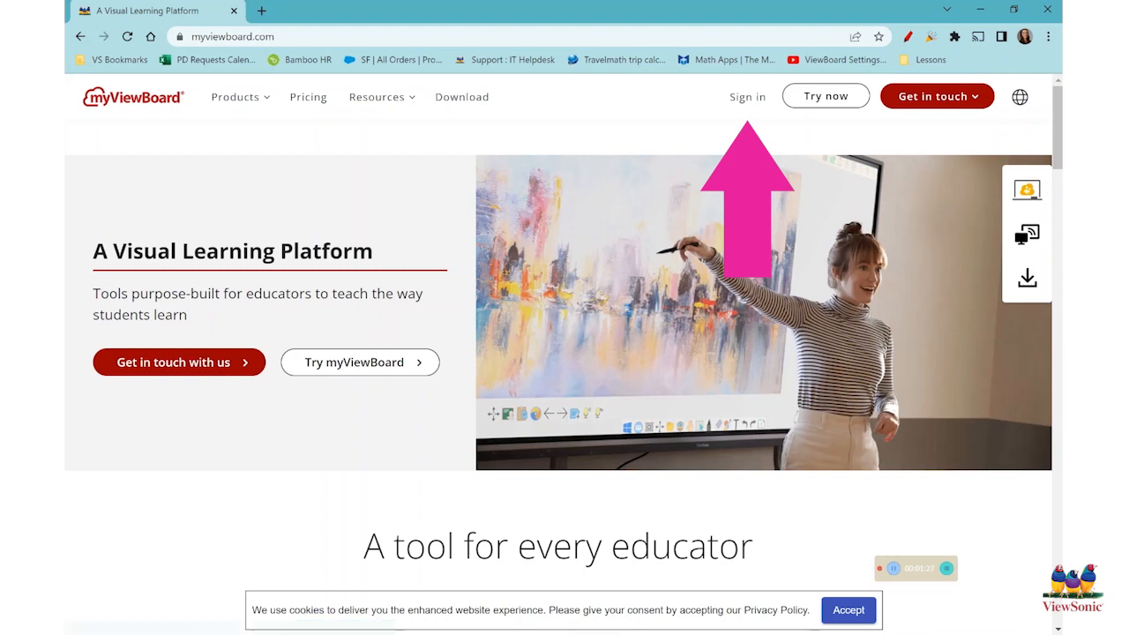
left_click(747, 97)
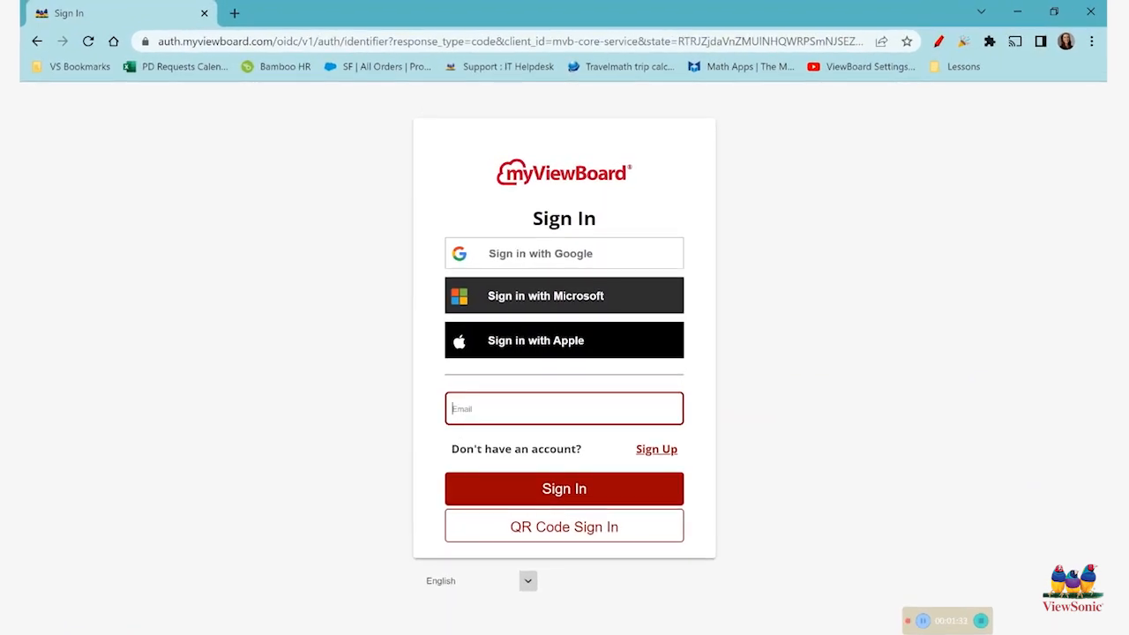
- Sign in to myViewBoard using Google, choosing the listed Google account
left_click(564, 253)
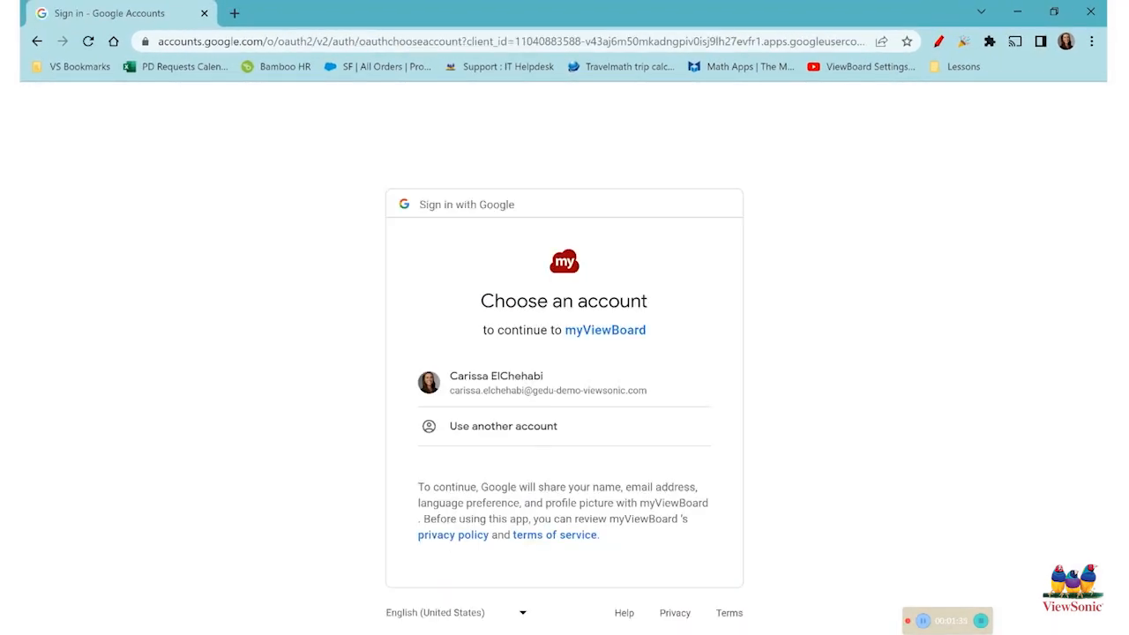
left_click(564, 382)
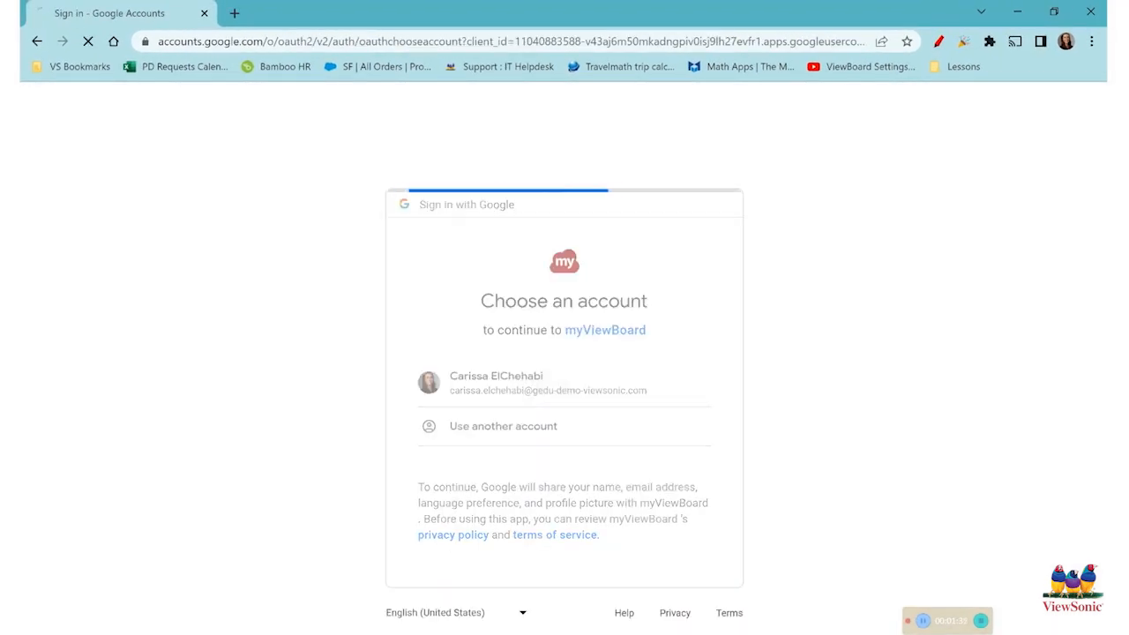
left_click(564, 382)
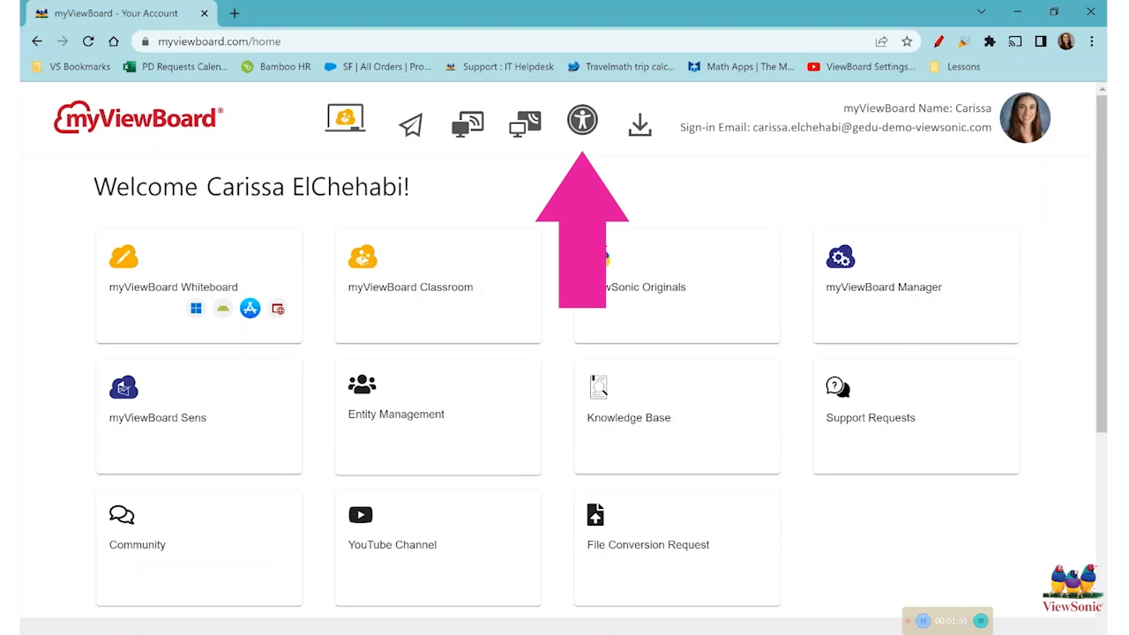
- Open FollowMe Settings and show the Cloud Integration page
left_click(582, 120)
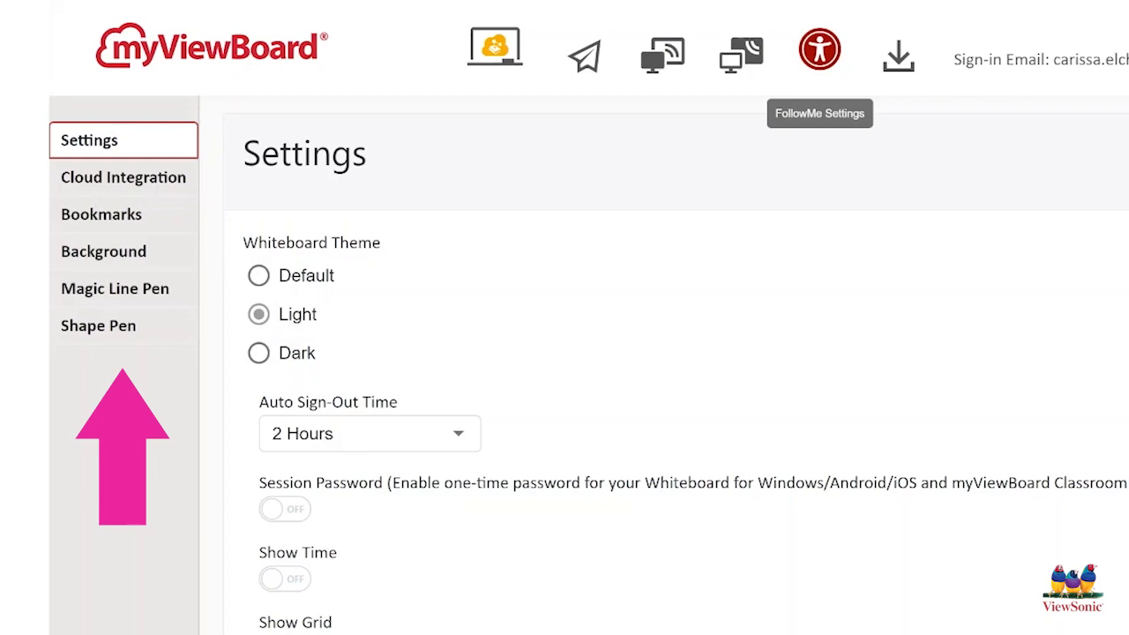
left_click(122, 176)
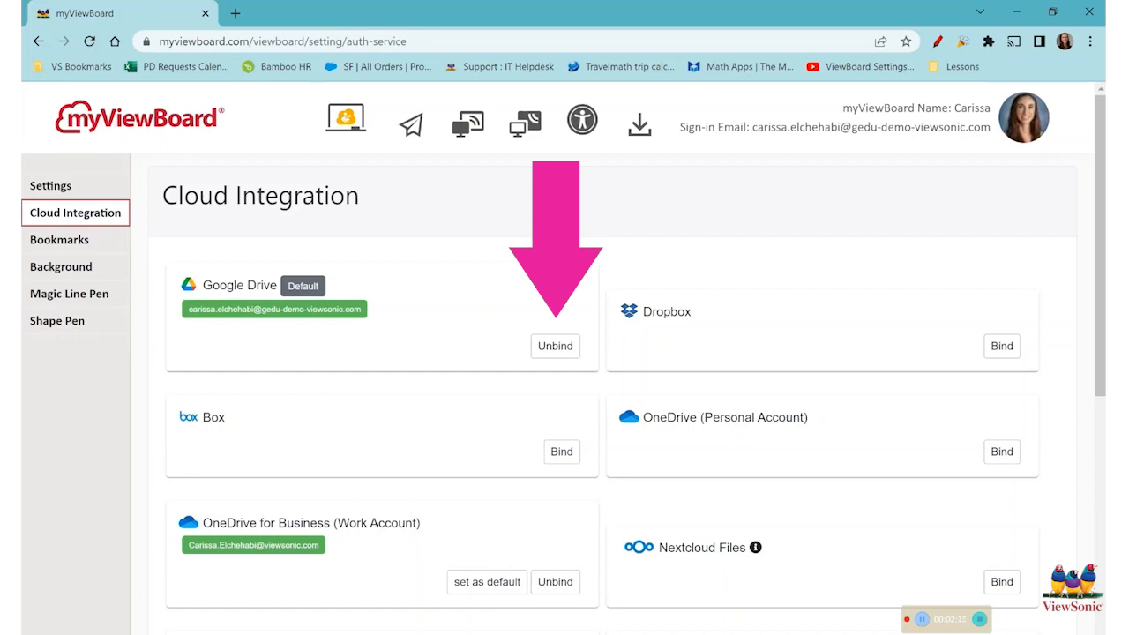
- Unbind the Google Drive card and confirm removing Google Drive and Google Classroom
left_click(555, 346)
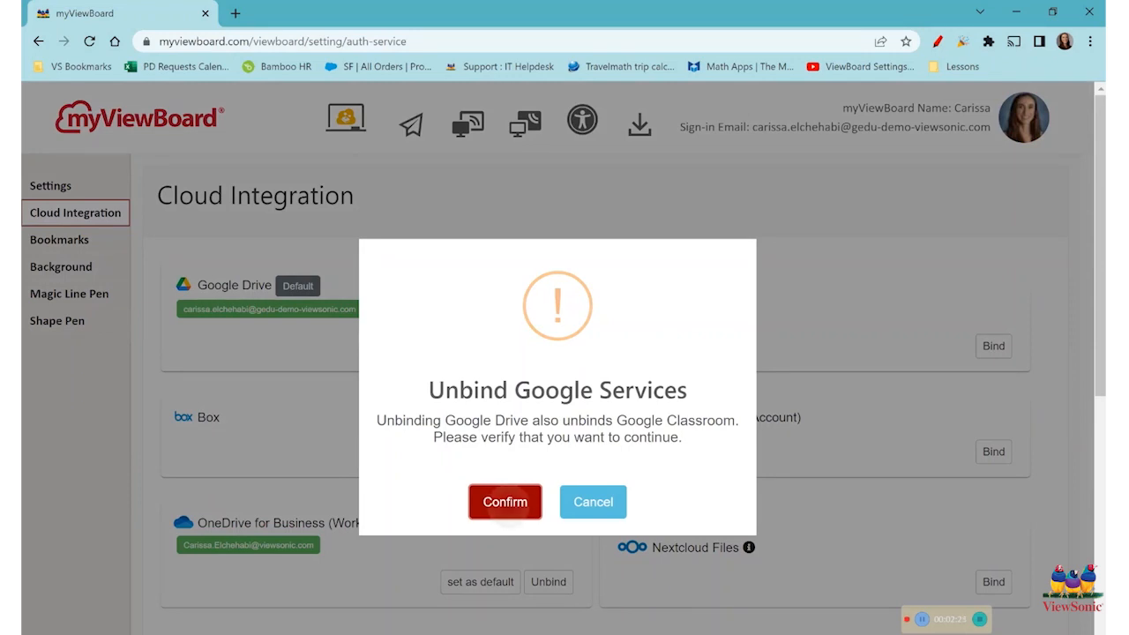
left_click(505, 502)
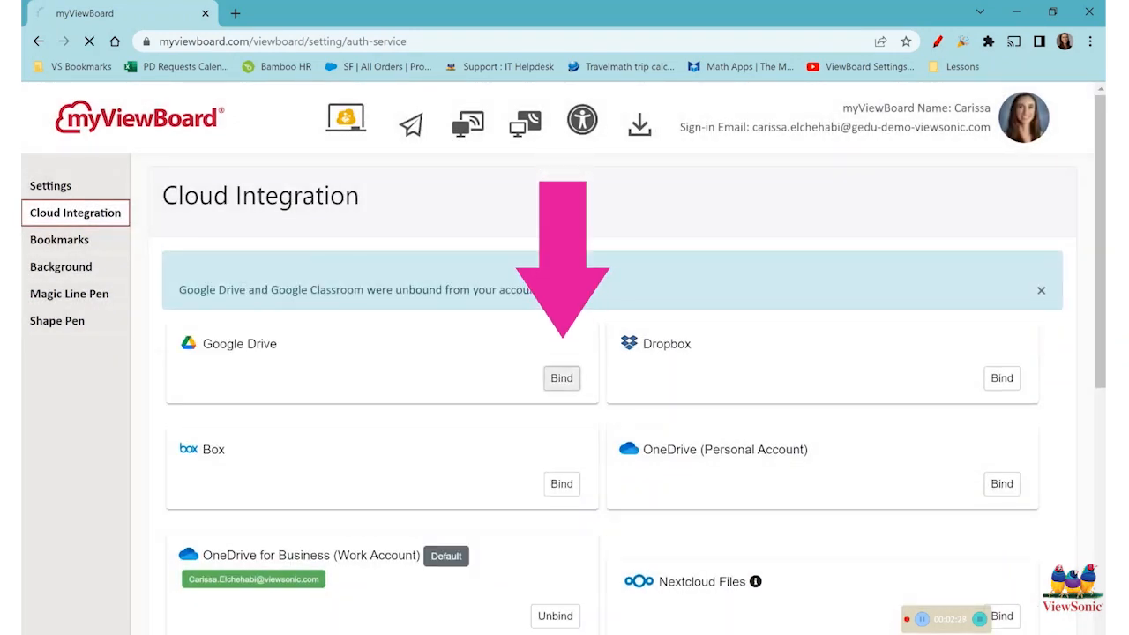
- Bind Google Drive again with the Google account, then start unbinding OneDrive for Business
left_click(561, 378)
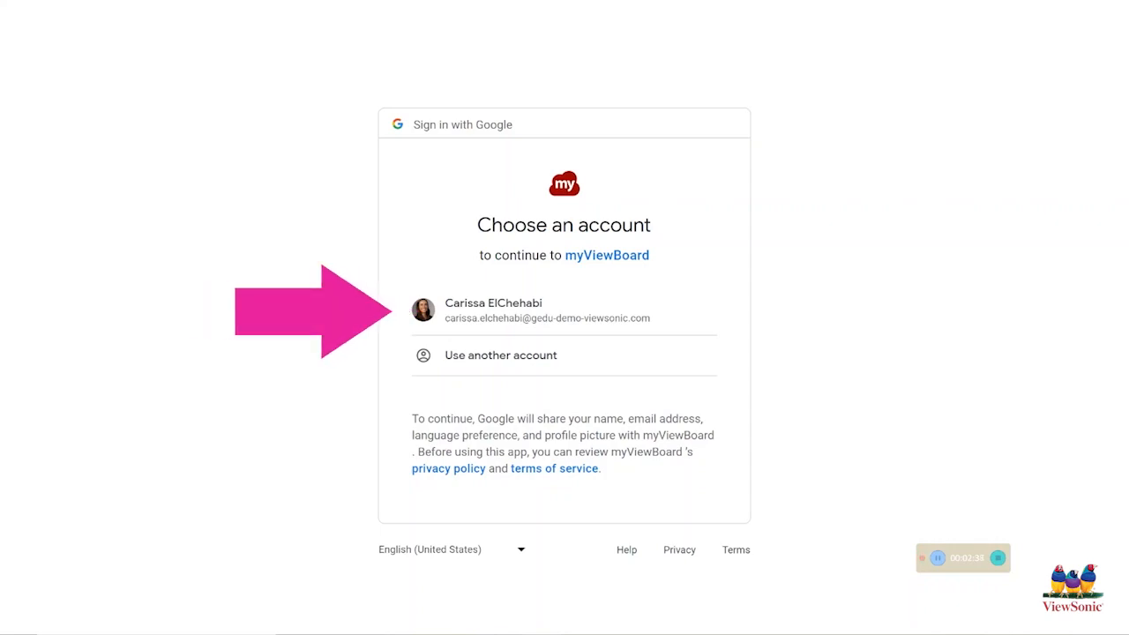
left_click(547, 309)
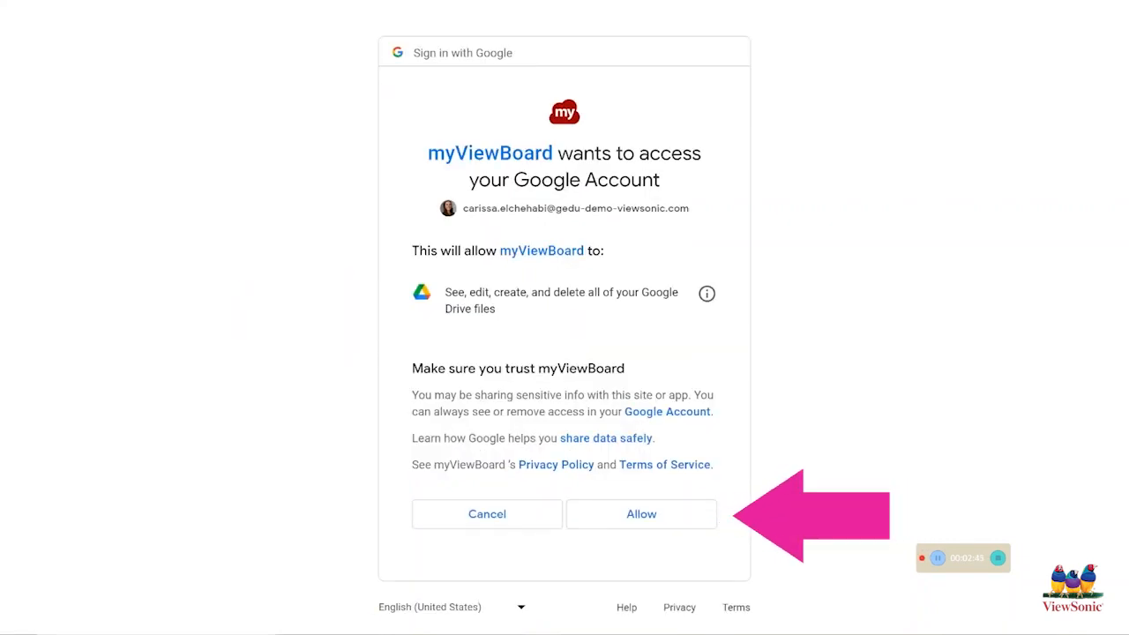
left_click(642, 514)
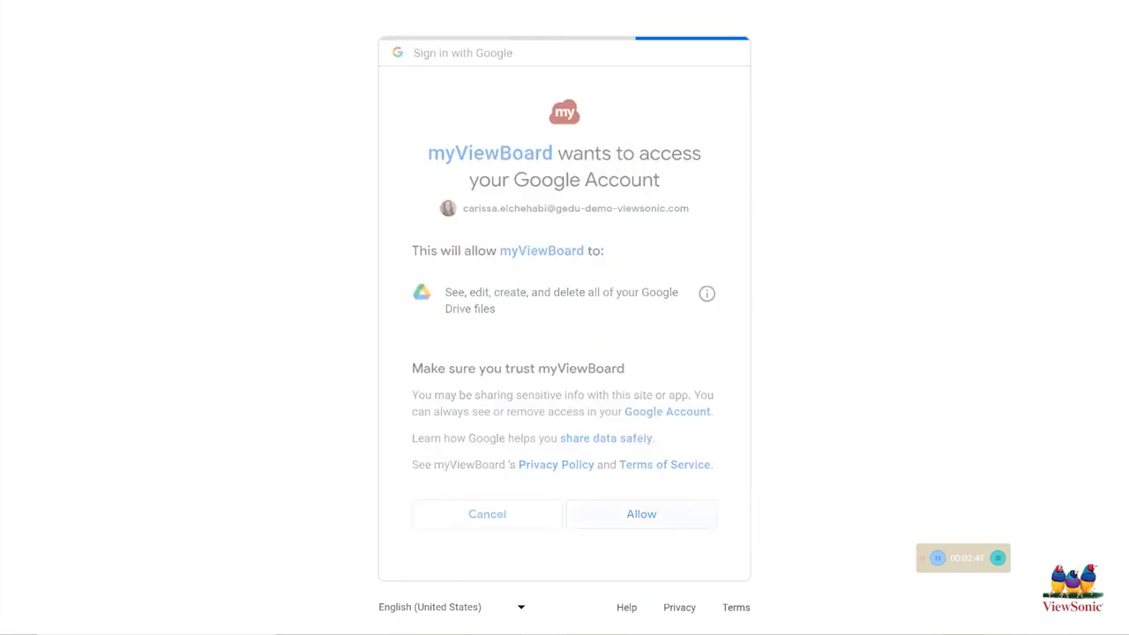
left_click(641, 514)
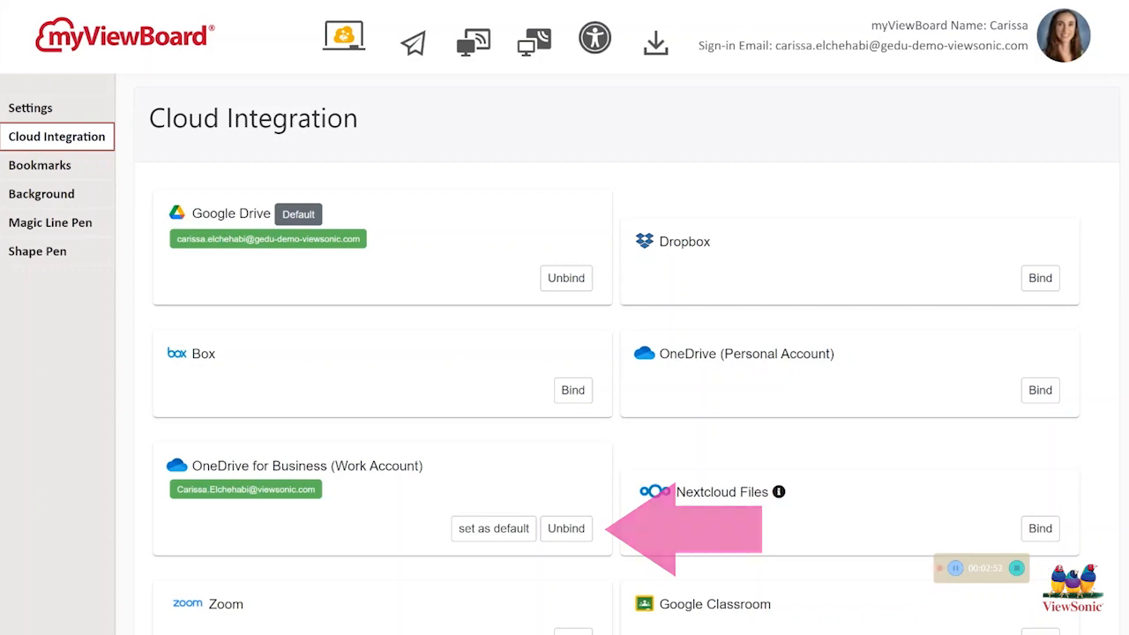
left_click(566, 528)
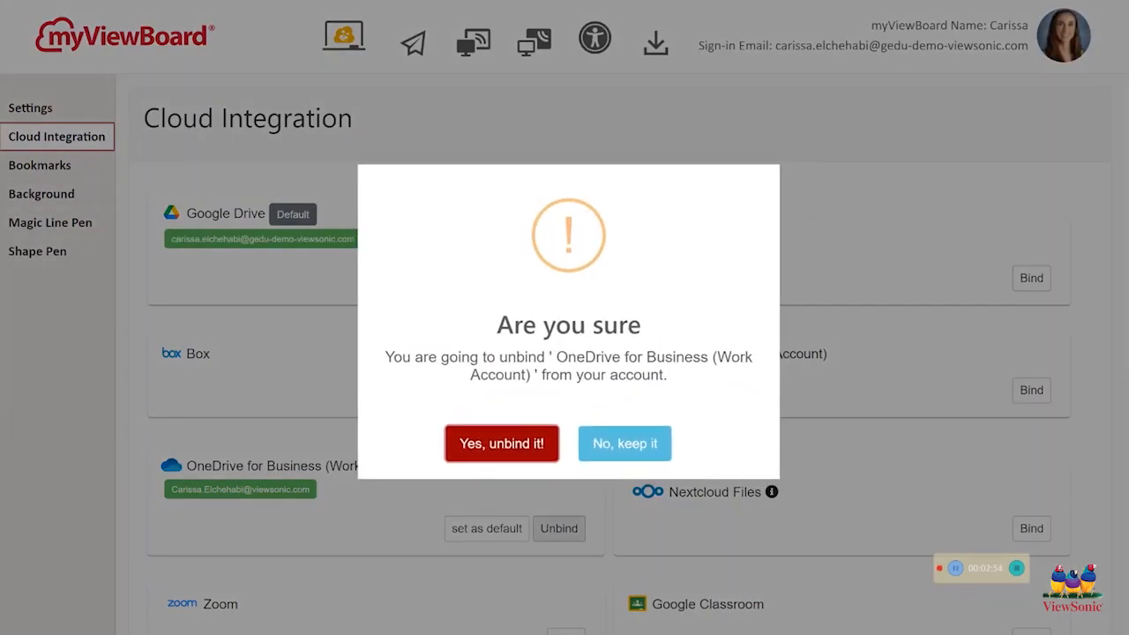